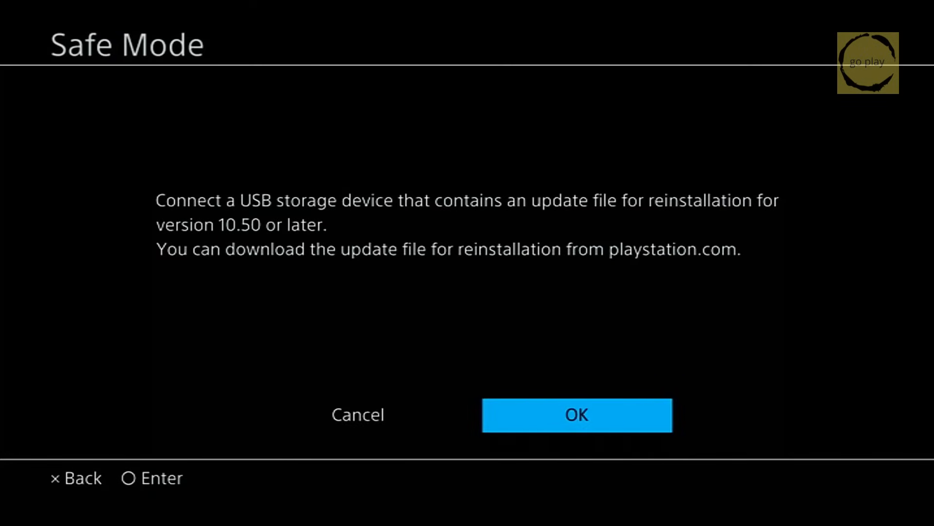
- Accept the notice about reinstalling system software version 10.50
{"action": "left_click", "coordinate": [577, 414]}
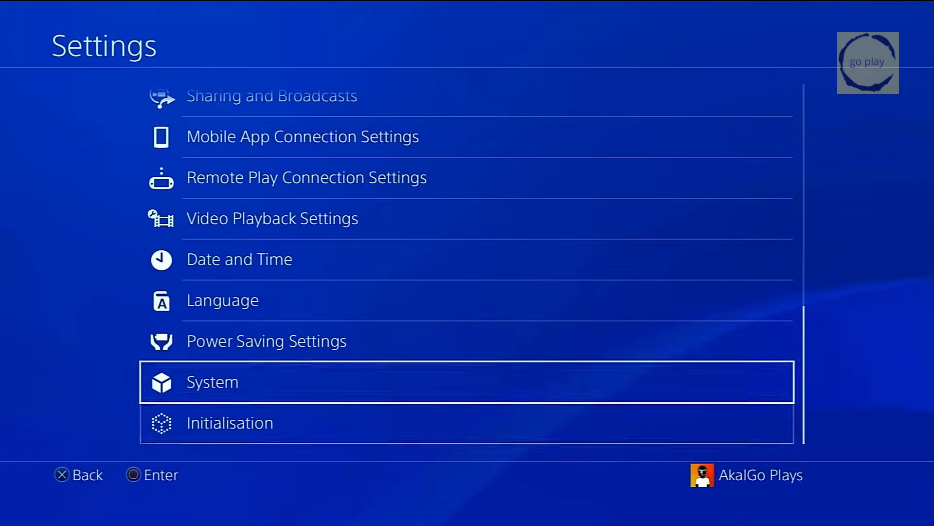
{"action": "left_click", "coordinate": [211, 381]}
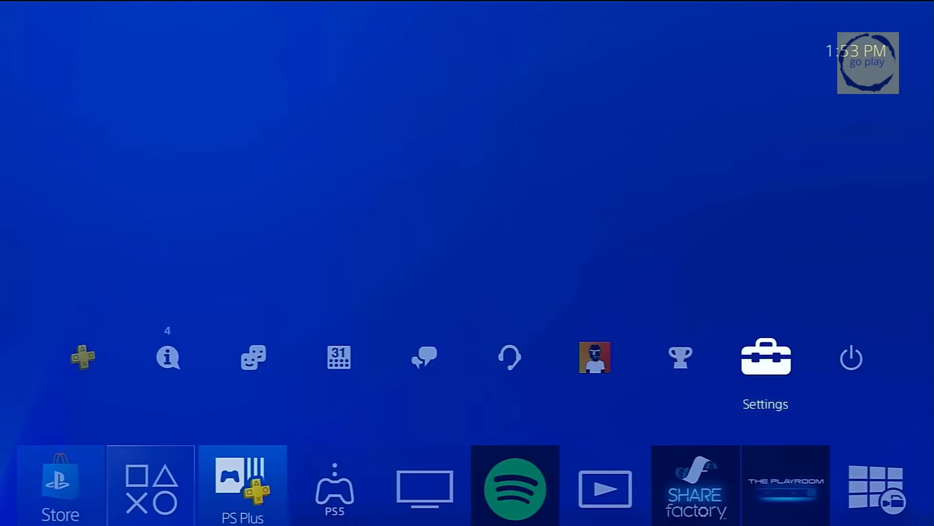
{"action": "left_click", "coordinate": [765, 357]}
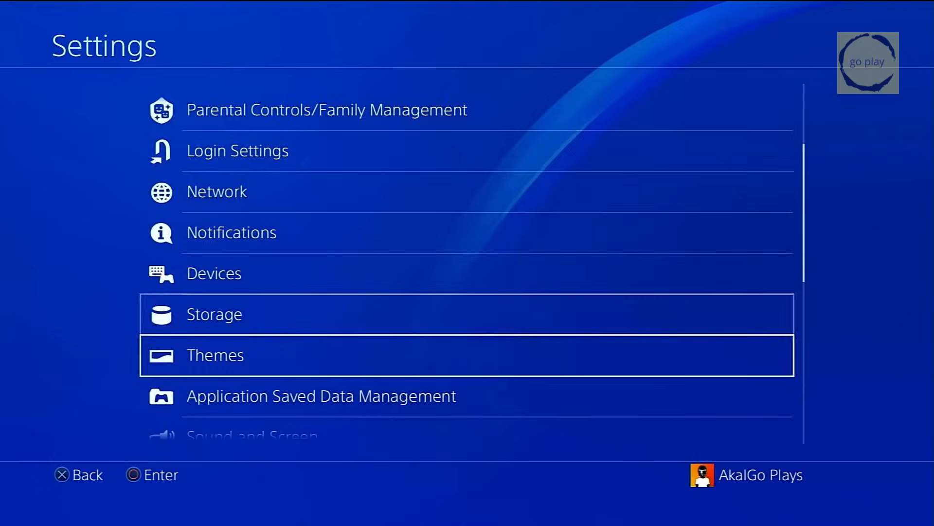
- Quick-initialise the PS4, confirming deletion of all users and data
{"action": "scroll", "scroll_direction": "down", "scroll_amount": 3}
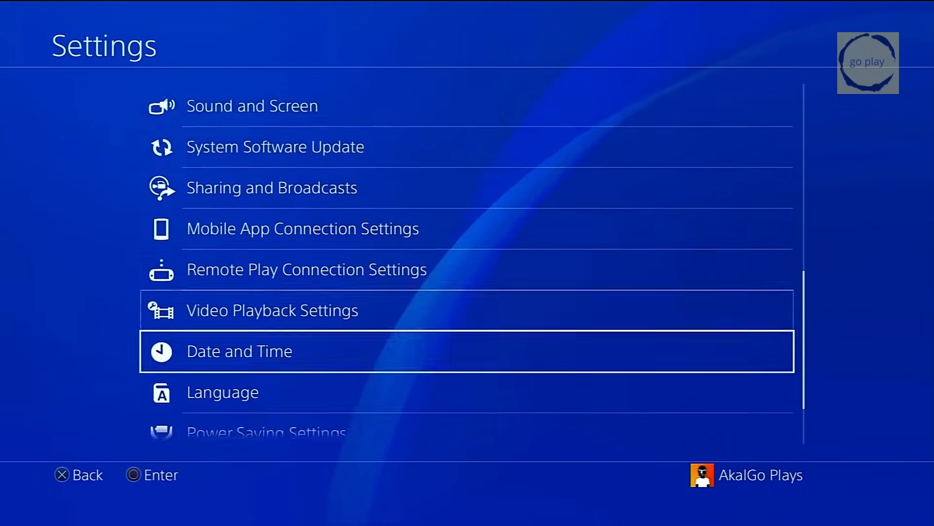
{"action": "scroll", "scroll_direction": "down", "scroll_amount": 3}
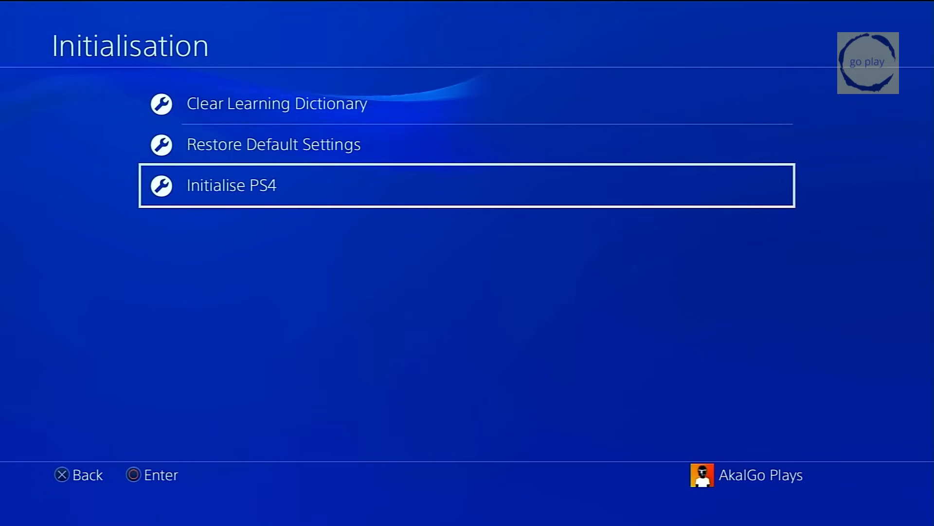
{"action": "left_click", "coordinate": [231, 185]}
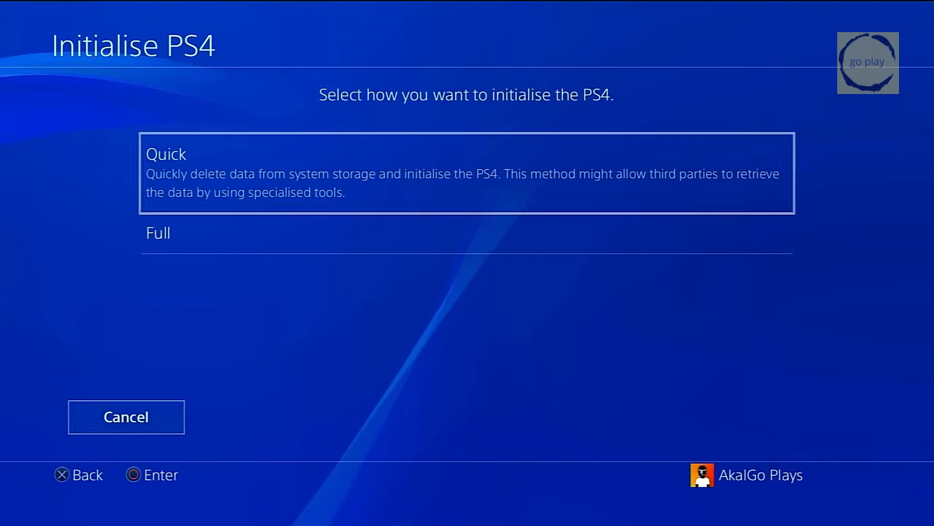
{"action": "left_click", "coordinate": [467, 173]}
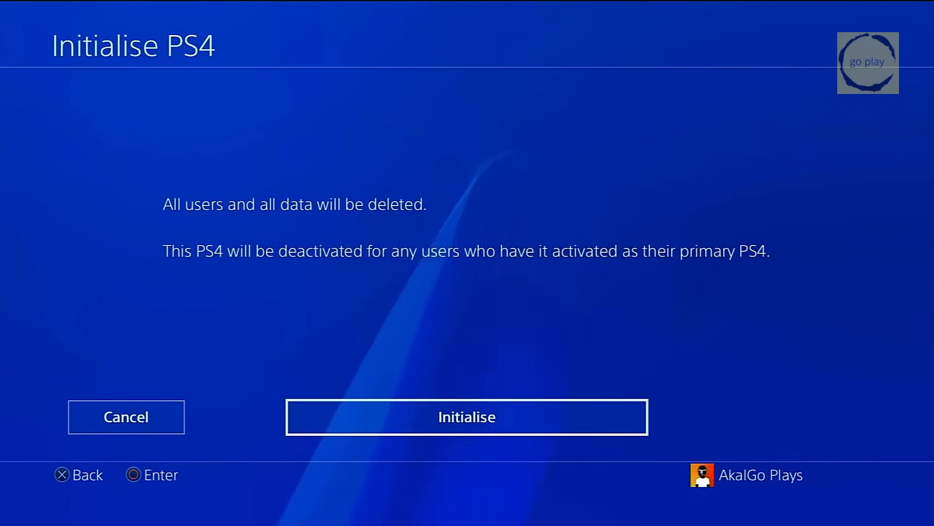
{"action": "left_click", "coordinate": [467, 417]}
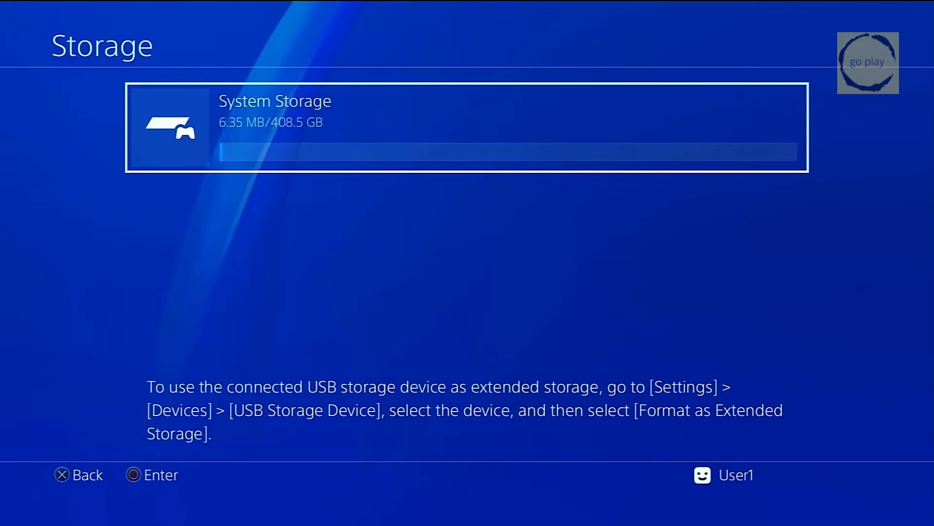
- Return from Storage to the Settings list and open System settings
{"action": "left_click", "coordinate": [465, 127]}
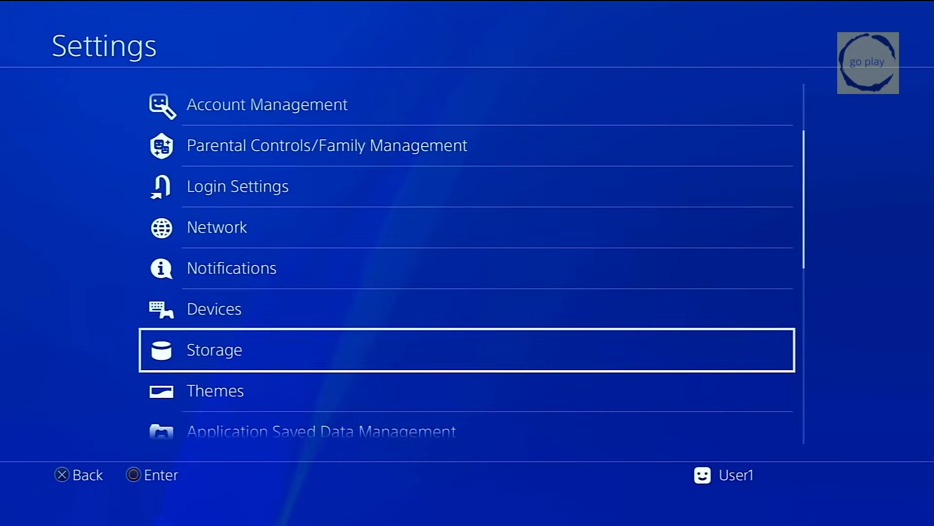
{"action": "scroll", "scroll_direction": "down", "scroll_amount": 3}
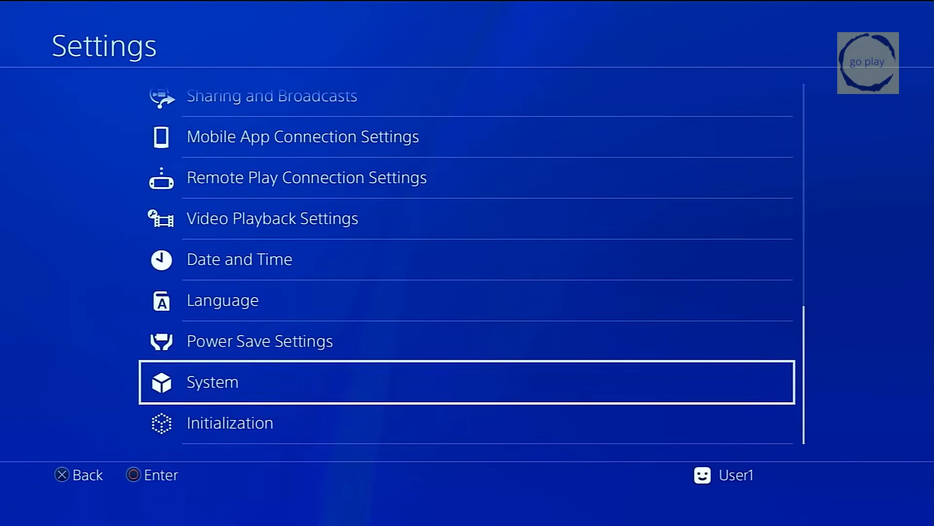
{"action": "left_click", "coordinate": [212, 381]}
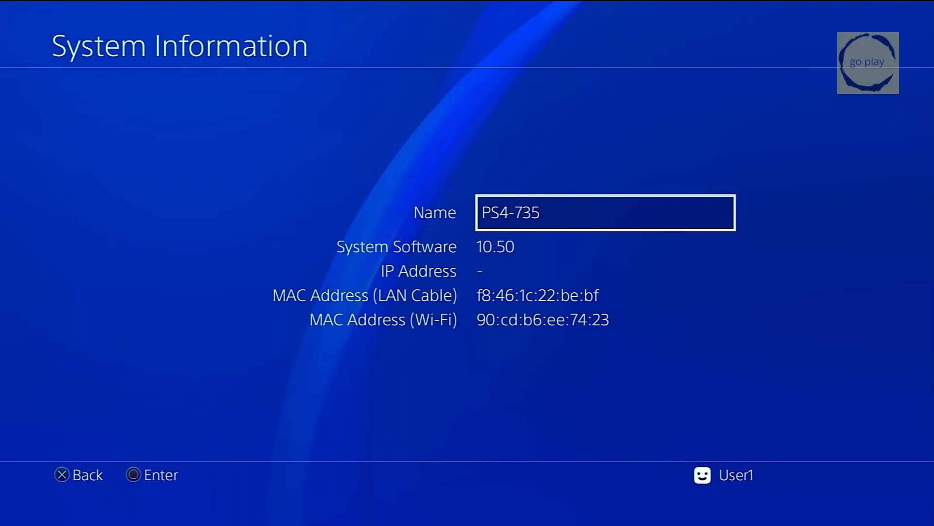
{"action": "left_click", "coordinate": [60, 474]}
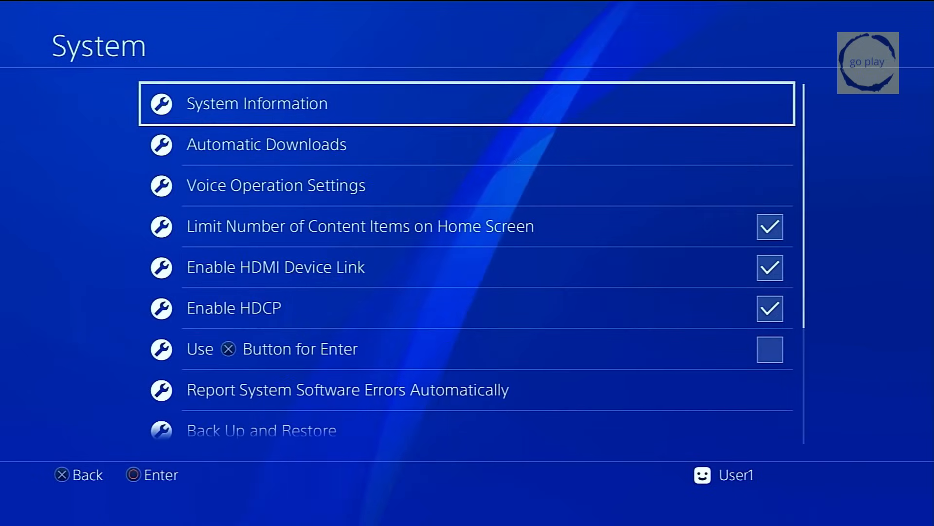
{"action": "left_click", "coordinate": [266, 143]}
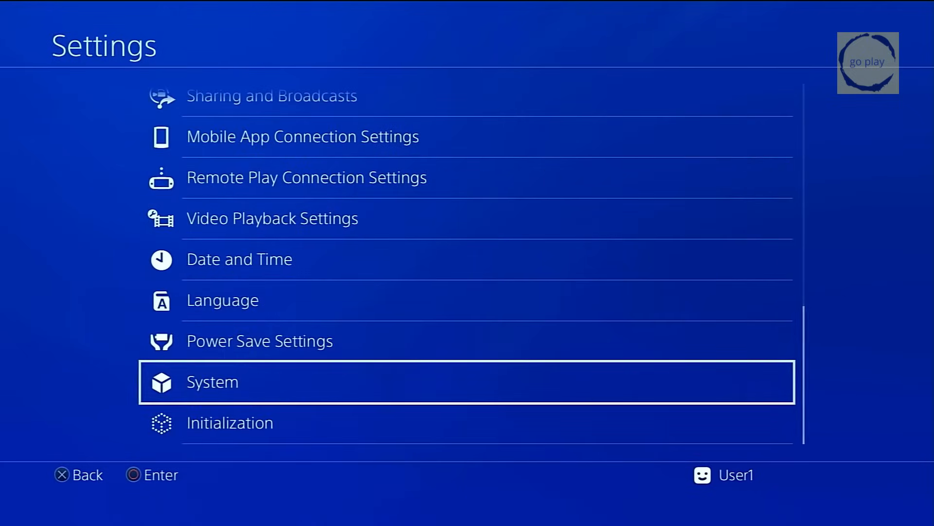
{"action": "left_click", "coordinate": [212, 382]}
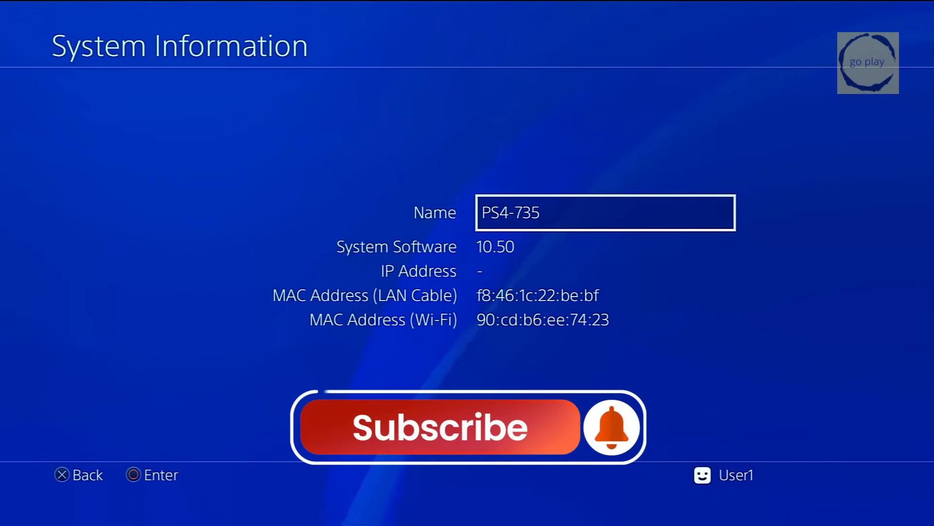
{"action": "left_click", "coordinate": [438, 426]}
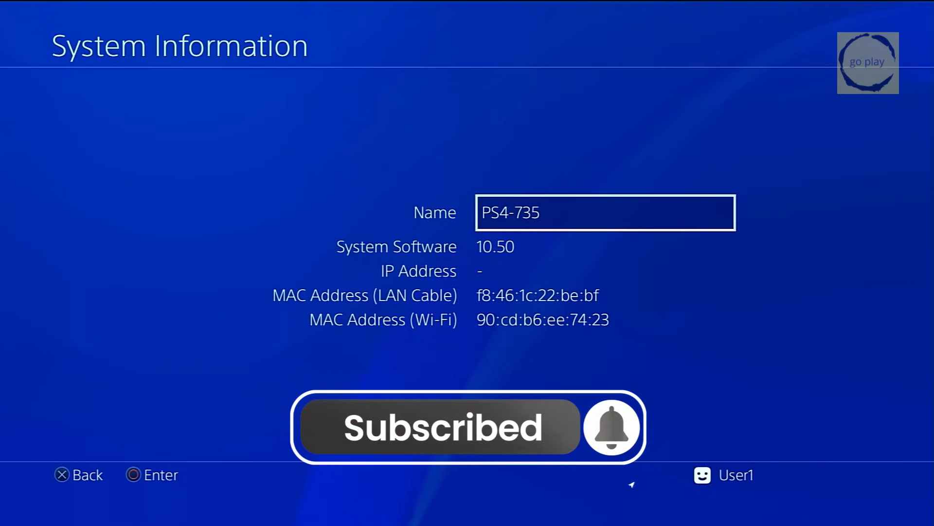